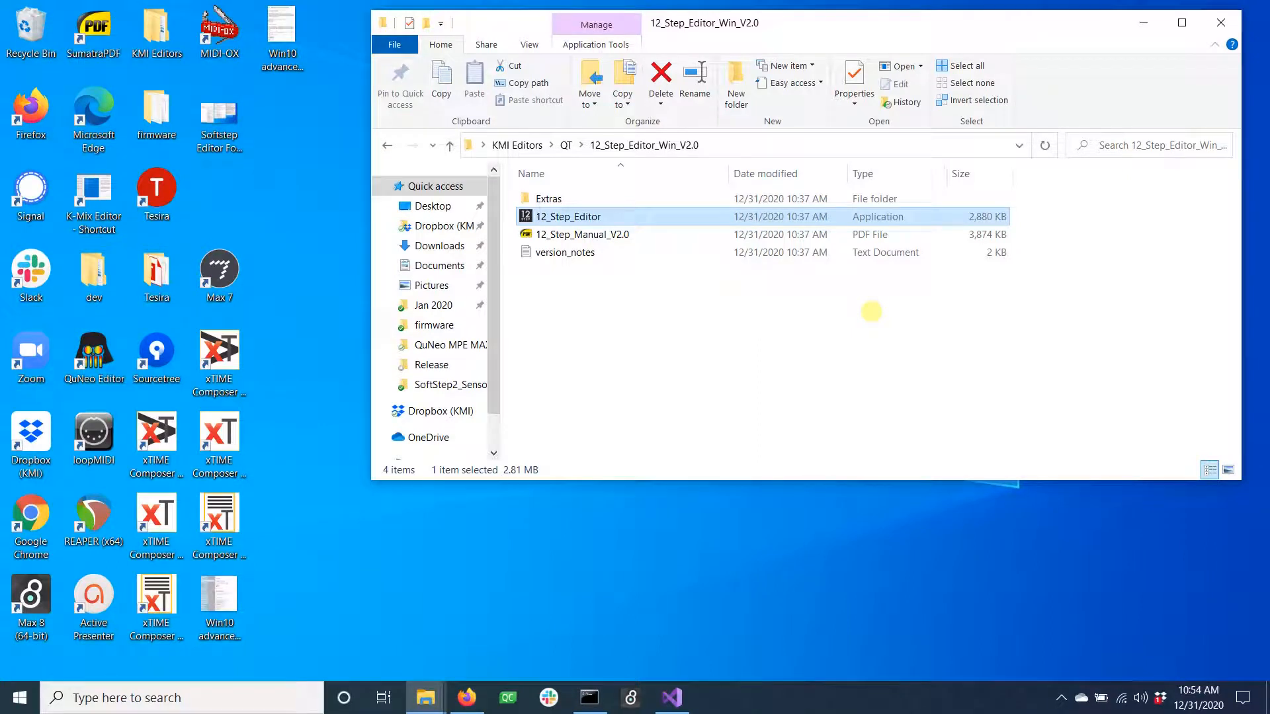
mouse_move(603, 253)
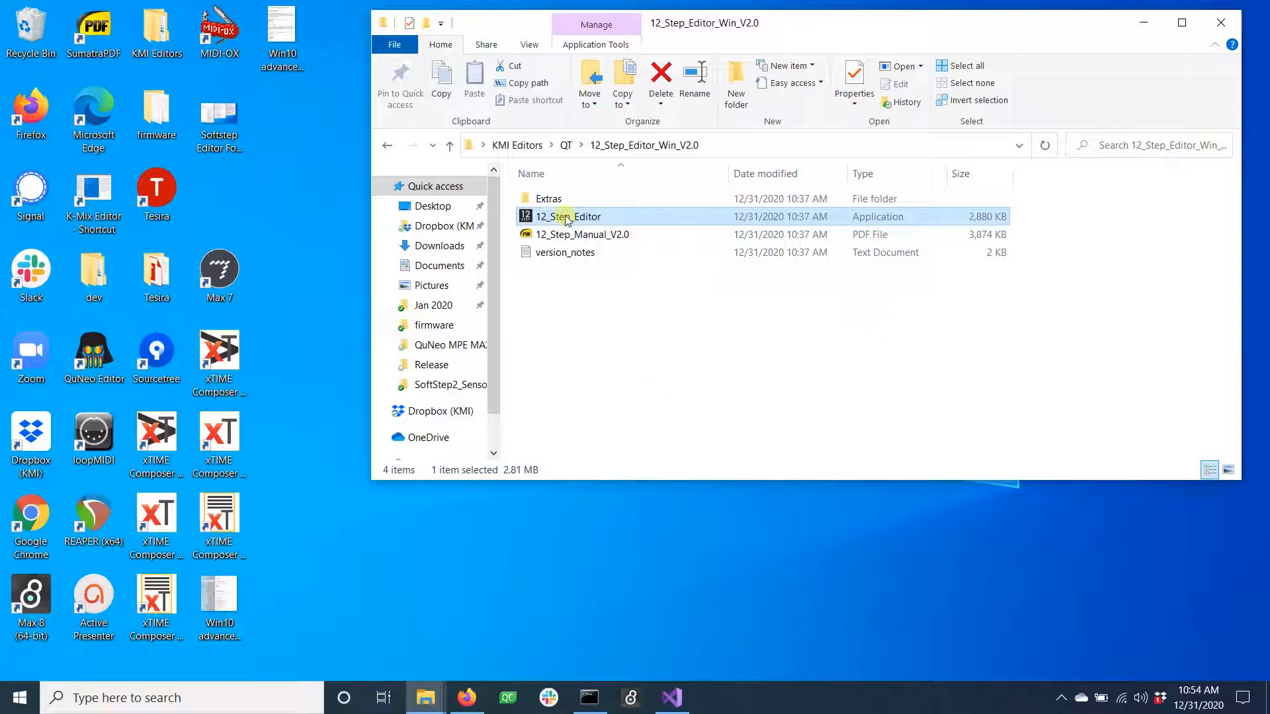
Step: Close the editor, then set 12_Step_Editor to Windows 8 compatibility mode and open high DPI settings
double_click(569, 216)
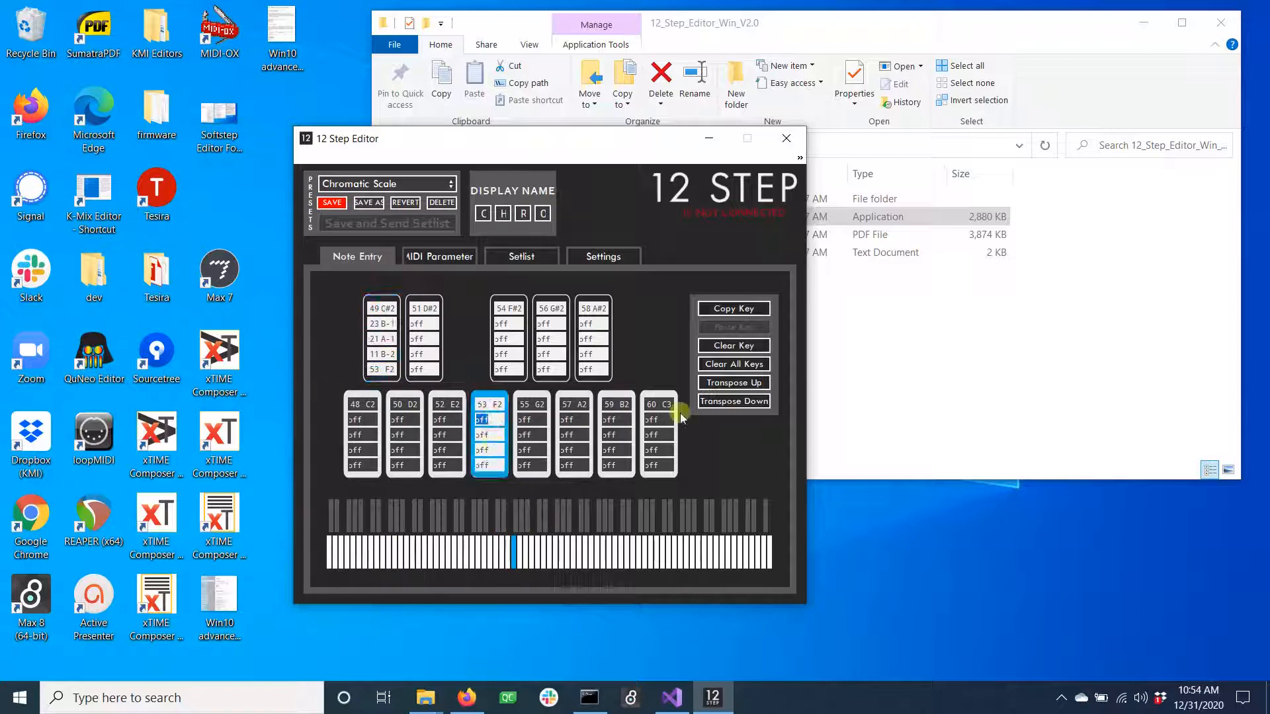
mouse_move(750, 293)
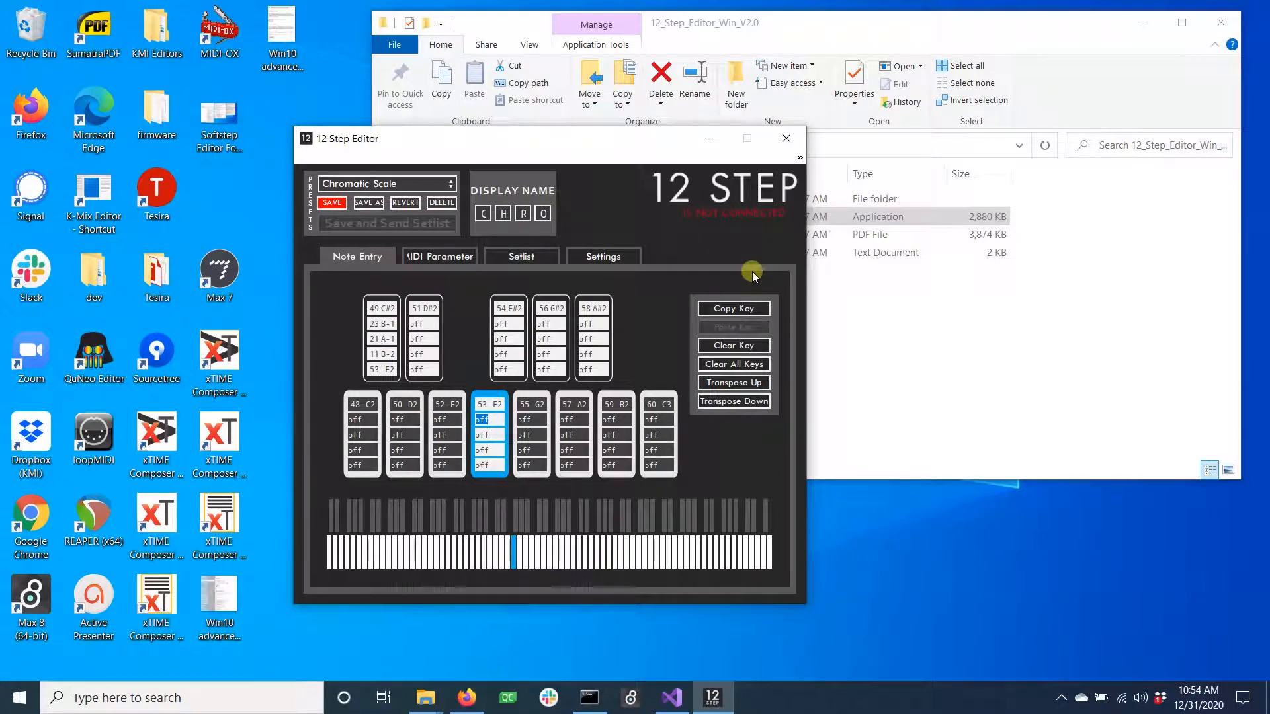
mouse_move(630, 376)
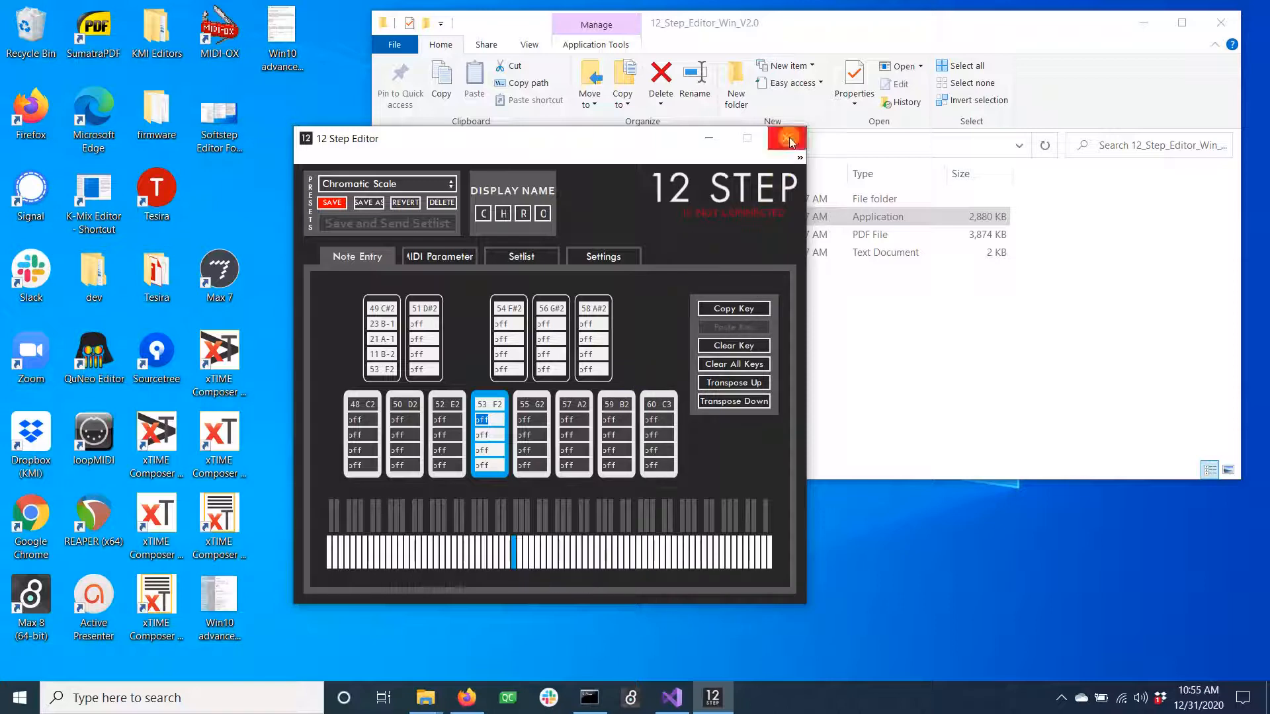
mouse_move(787, 138)
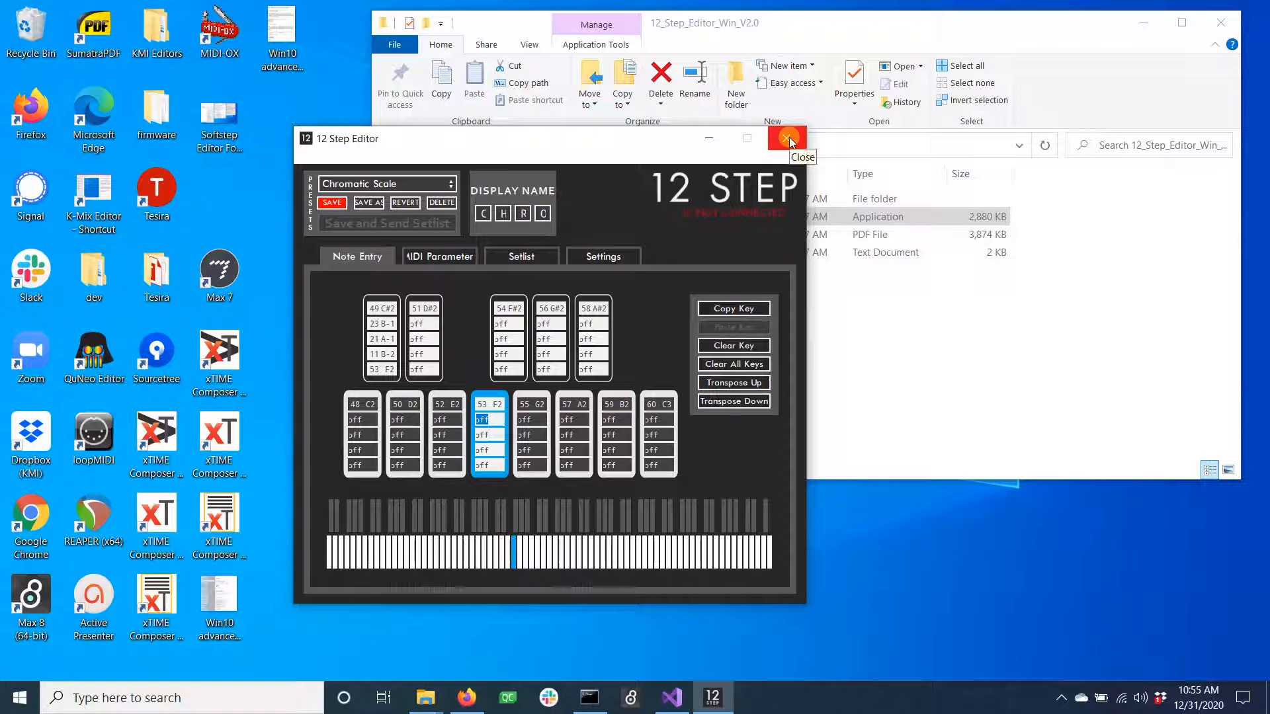
left_click(786, 138)
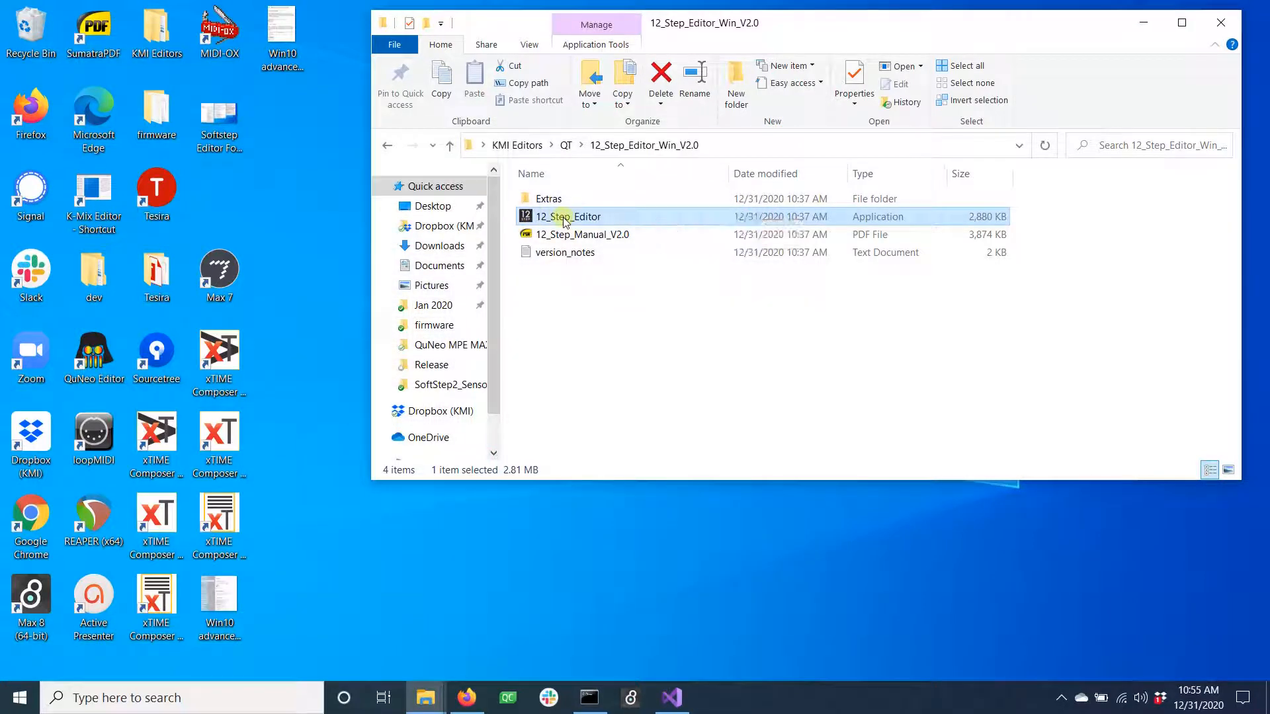
right_click(565, 217)
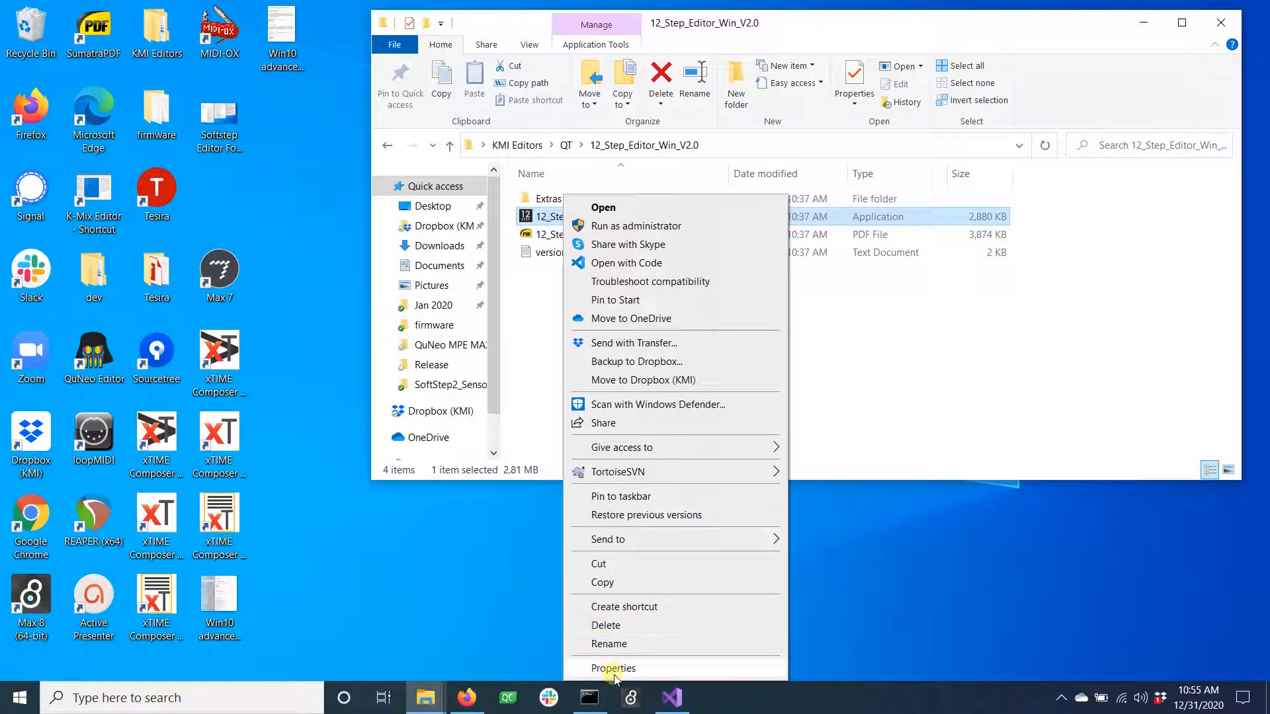
left_click(613, 667)
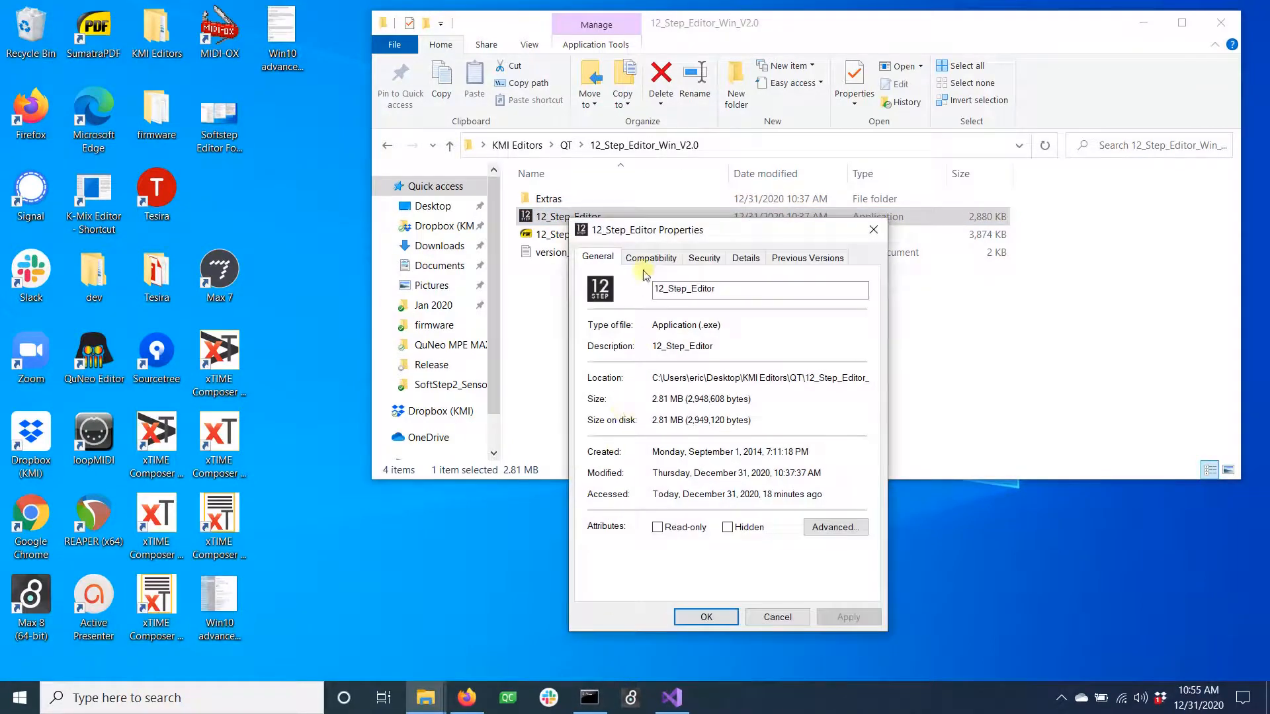
left_click(651, 258)
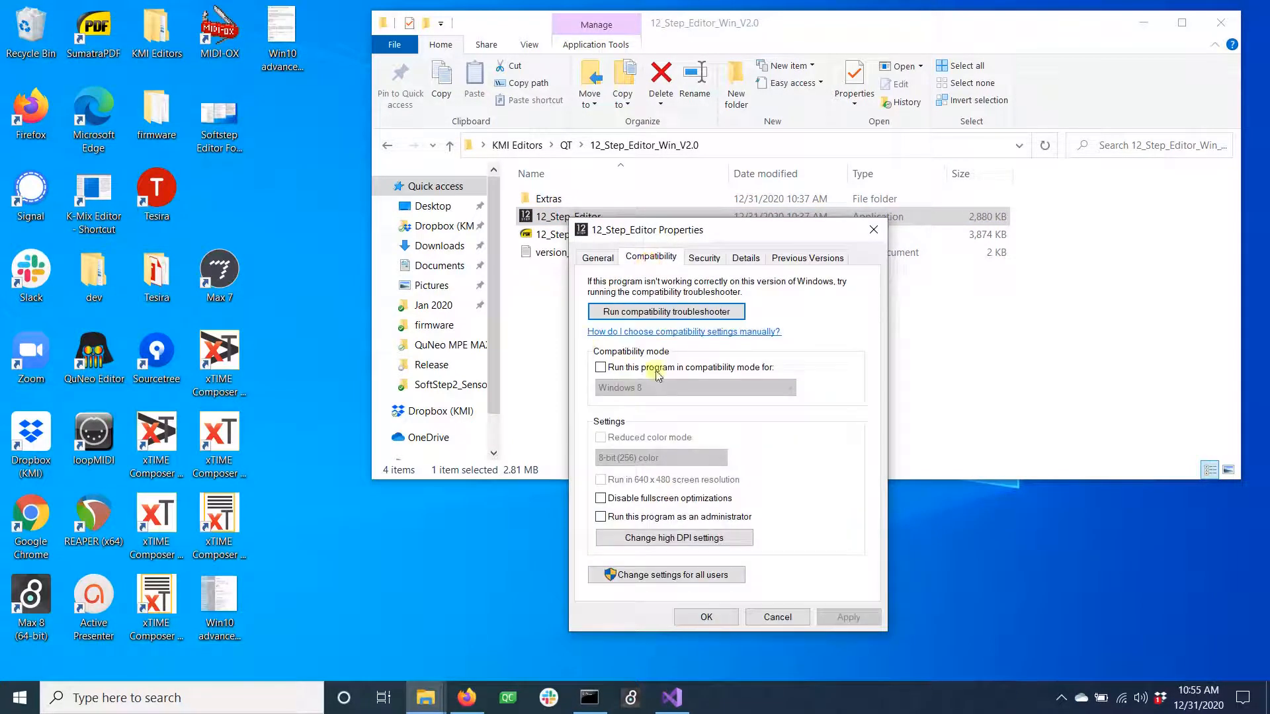
left_click(600, 367)
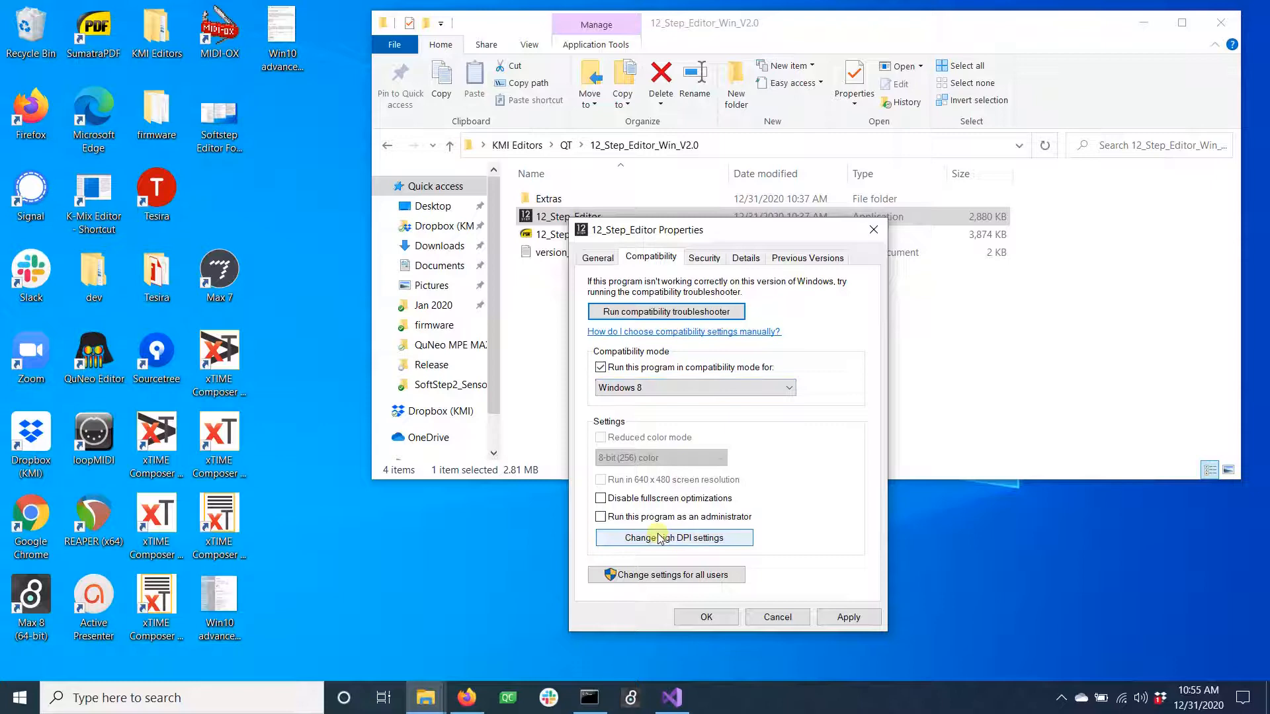
left_click(674, 538)
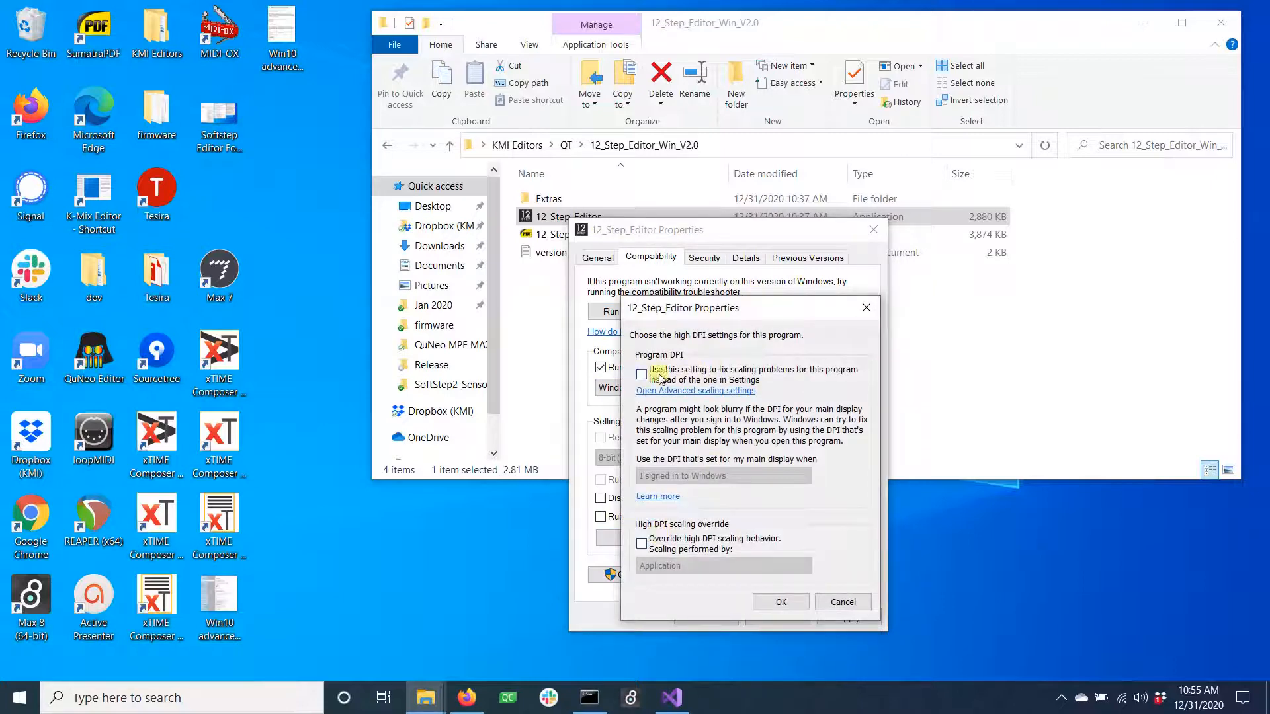
Step: Enable the program's own scaling fix and override high DPI scaling with System (Enhanced)
left_click(641, 374)
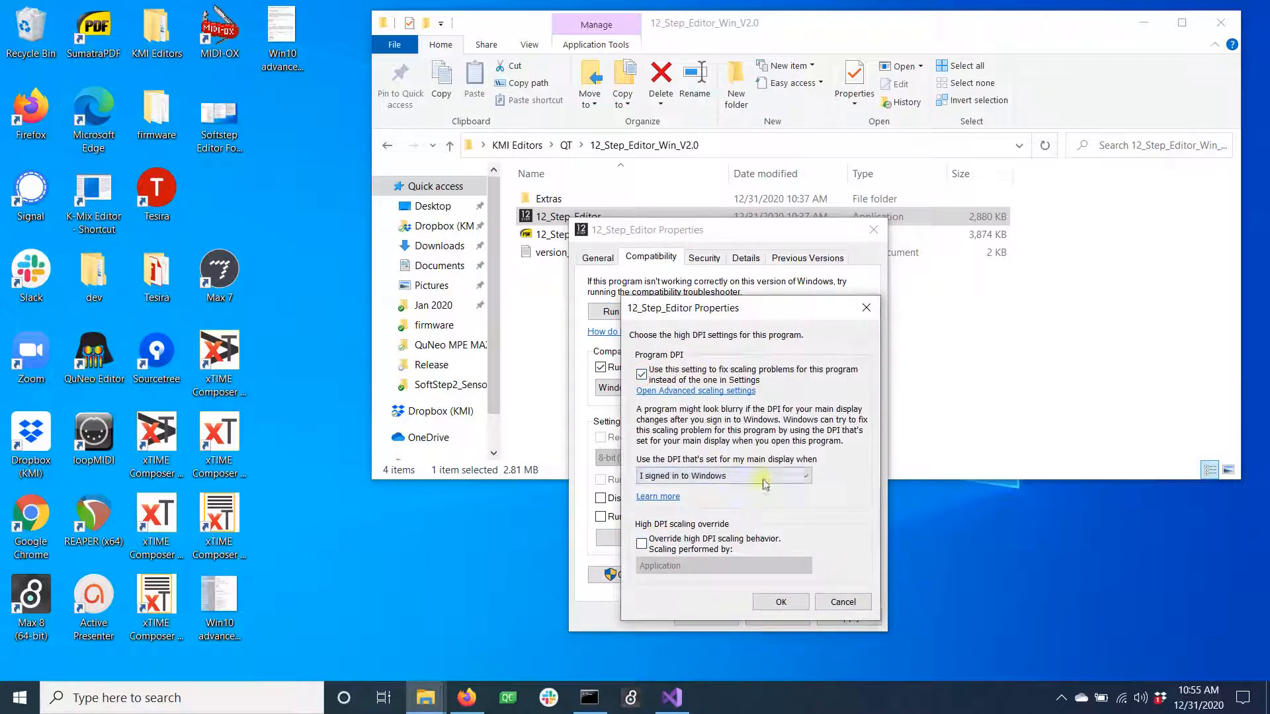
mouse_move(710, 493)
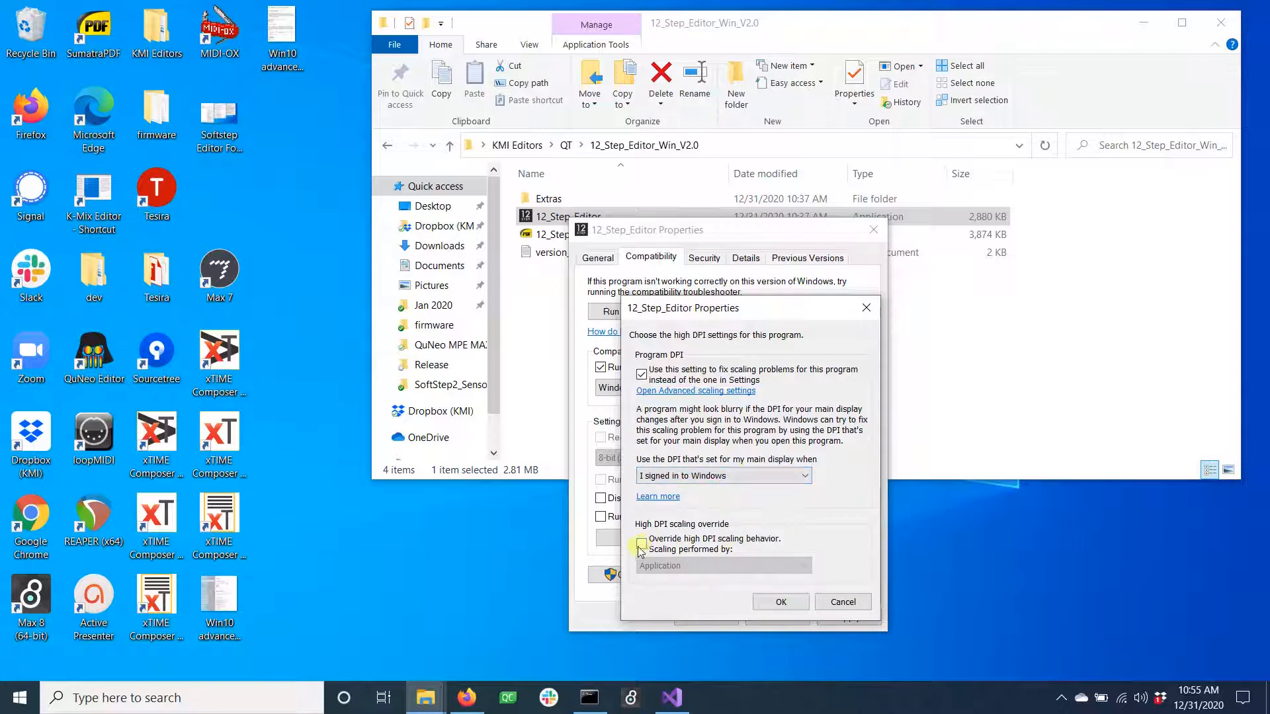
left_click(640, 543)
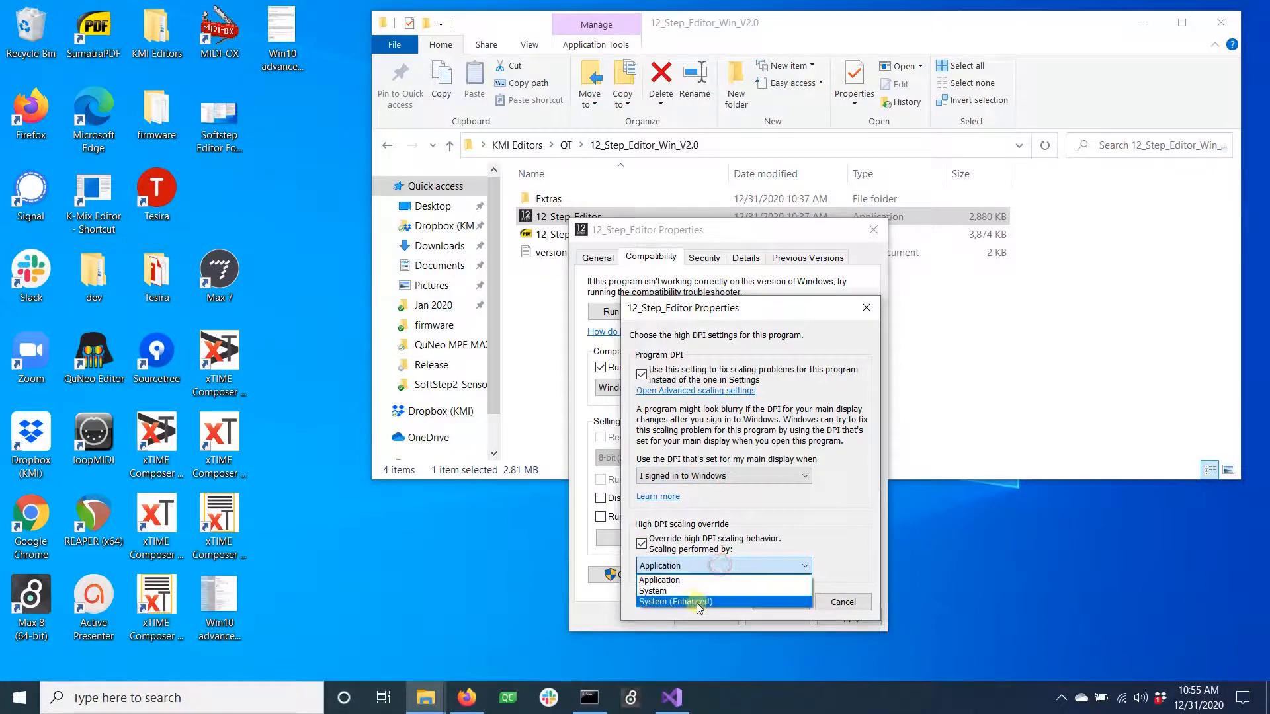
left_click(675, 602)
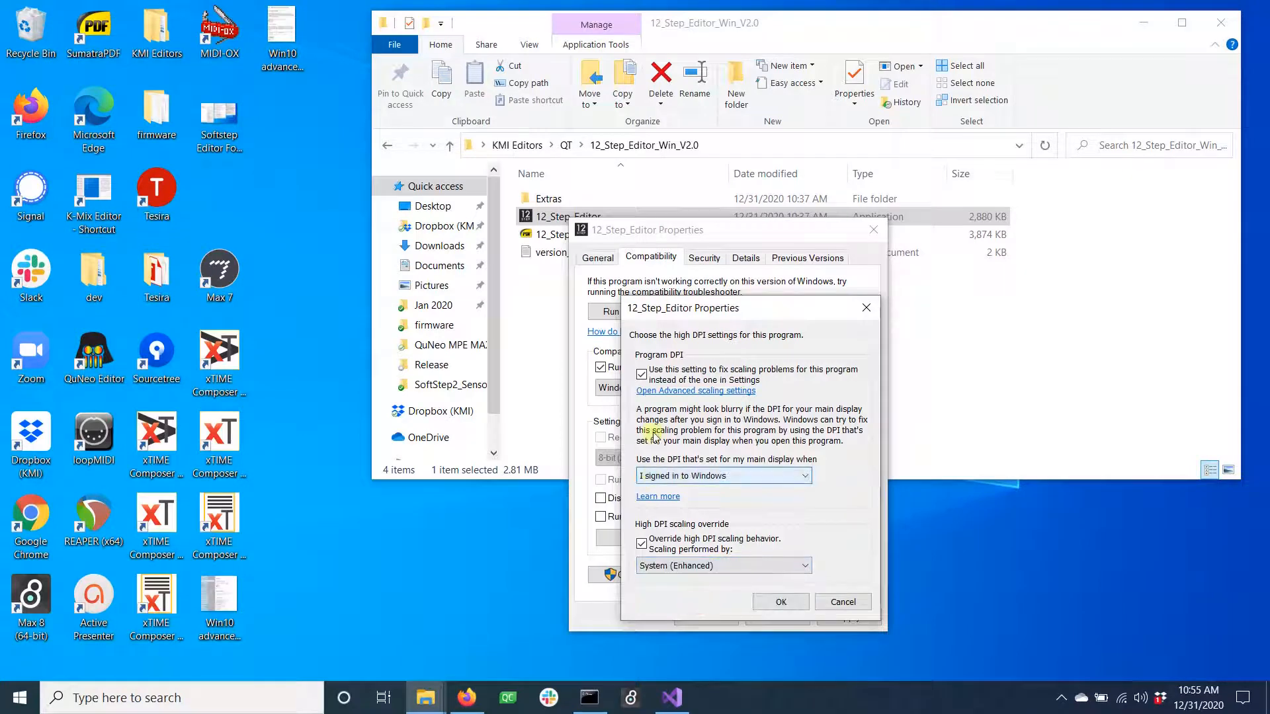
left_click(694, 390)
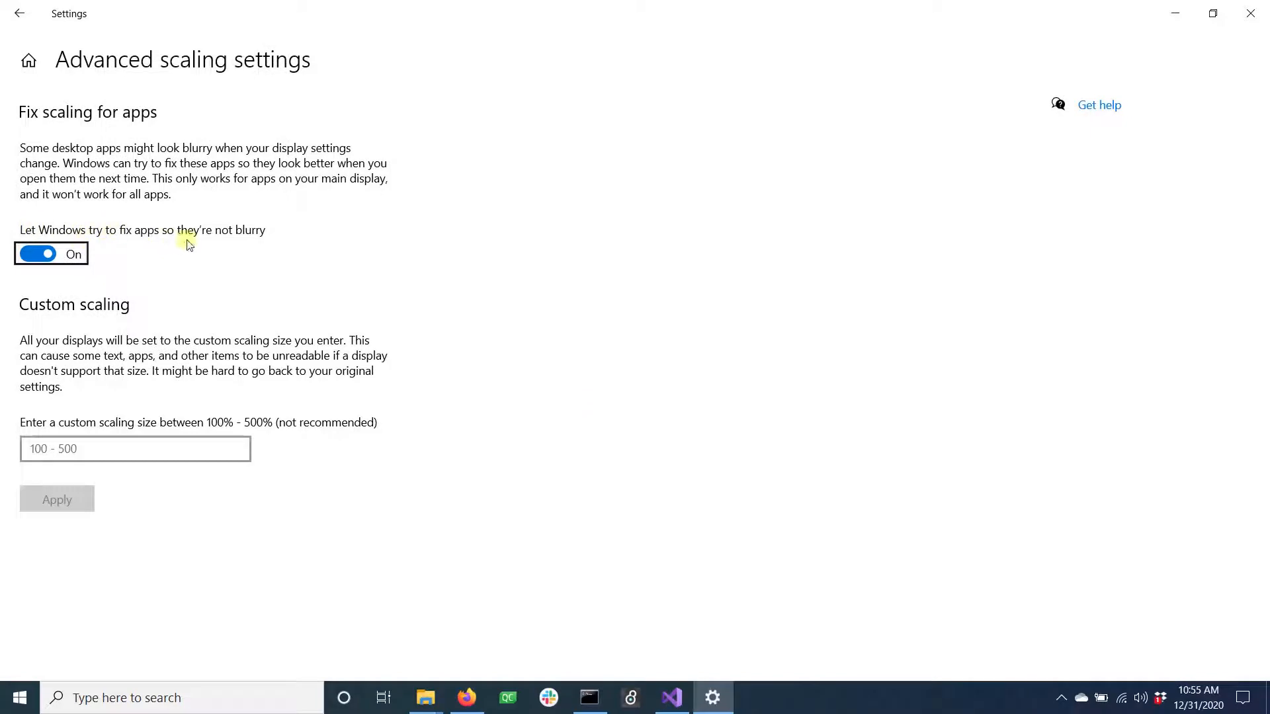
Step: Turn off 'Let Windows try to fix apps', confirm both dialogs with OK, and relaunch 12_Step_Editor
left_click(37, 254)
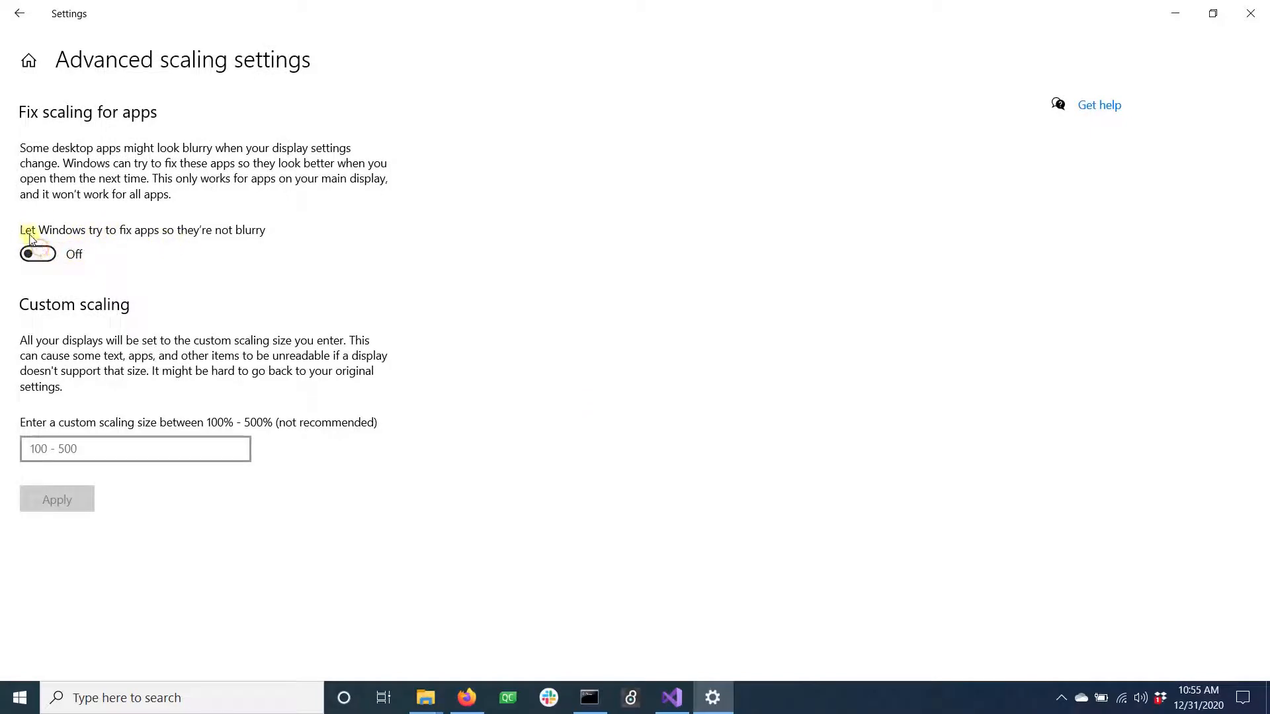
mouse_move(268, 238)
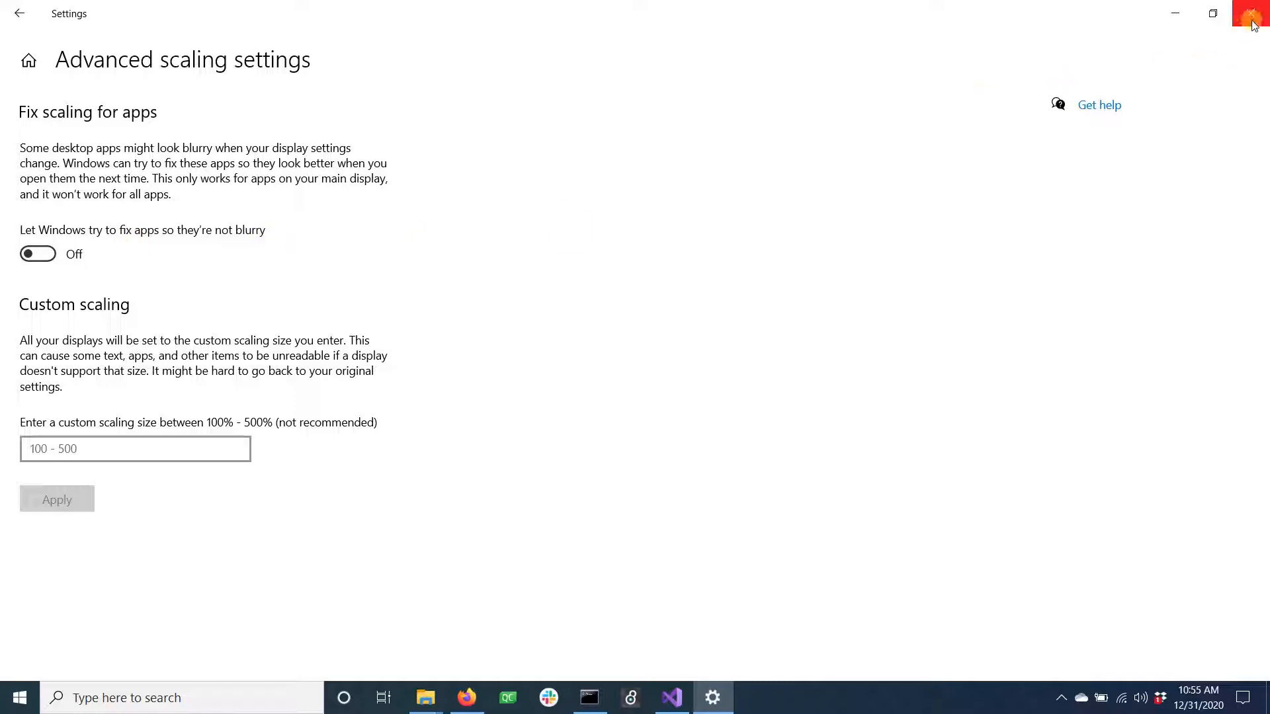
mouse_move(1251, 16)
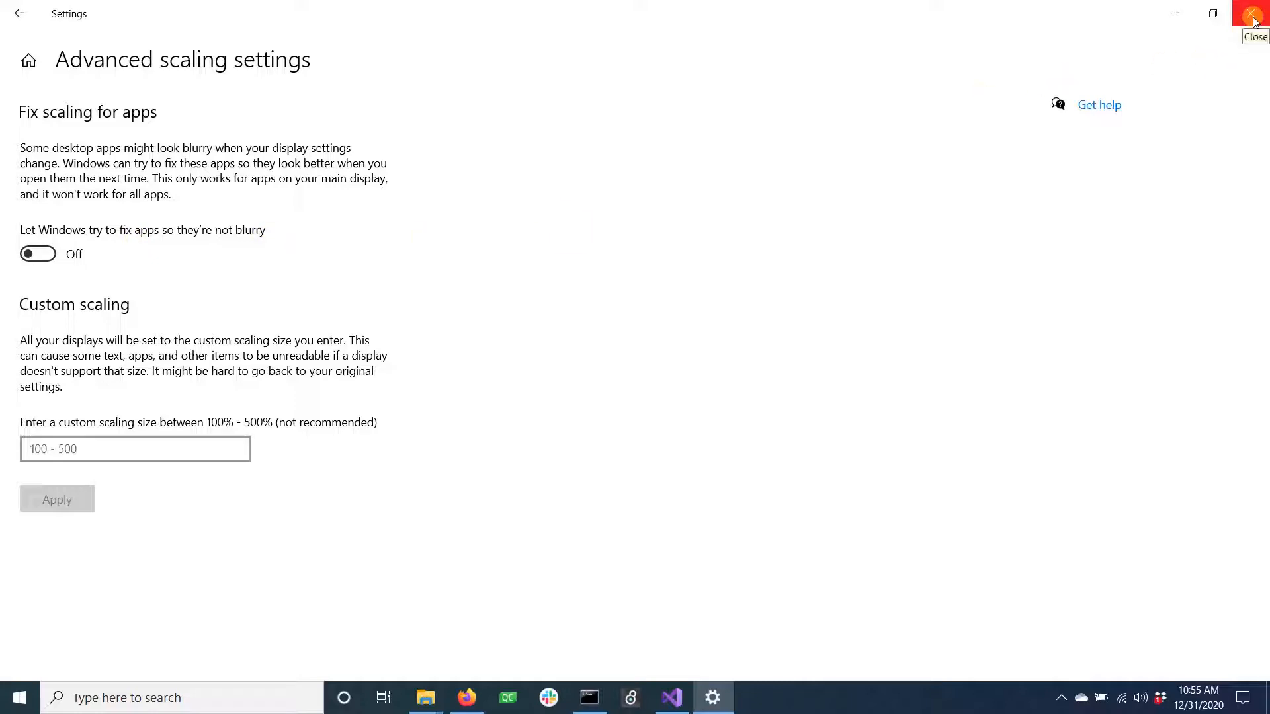
left_click(1248, 12)
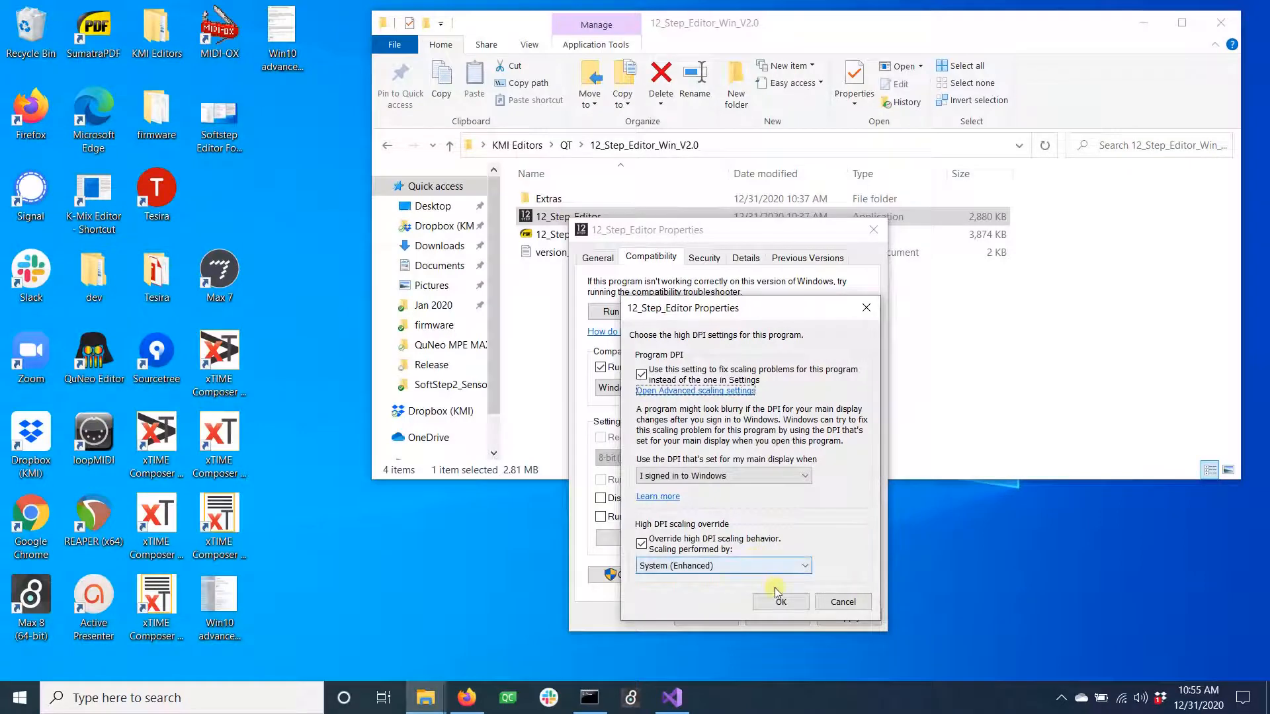
left_click(780, 602)
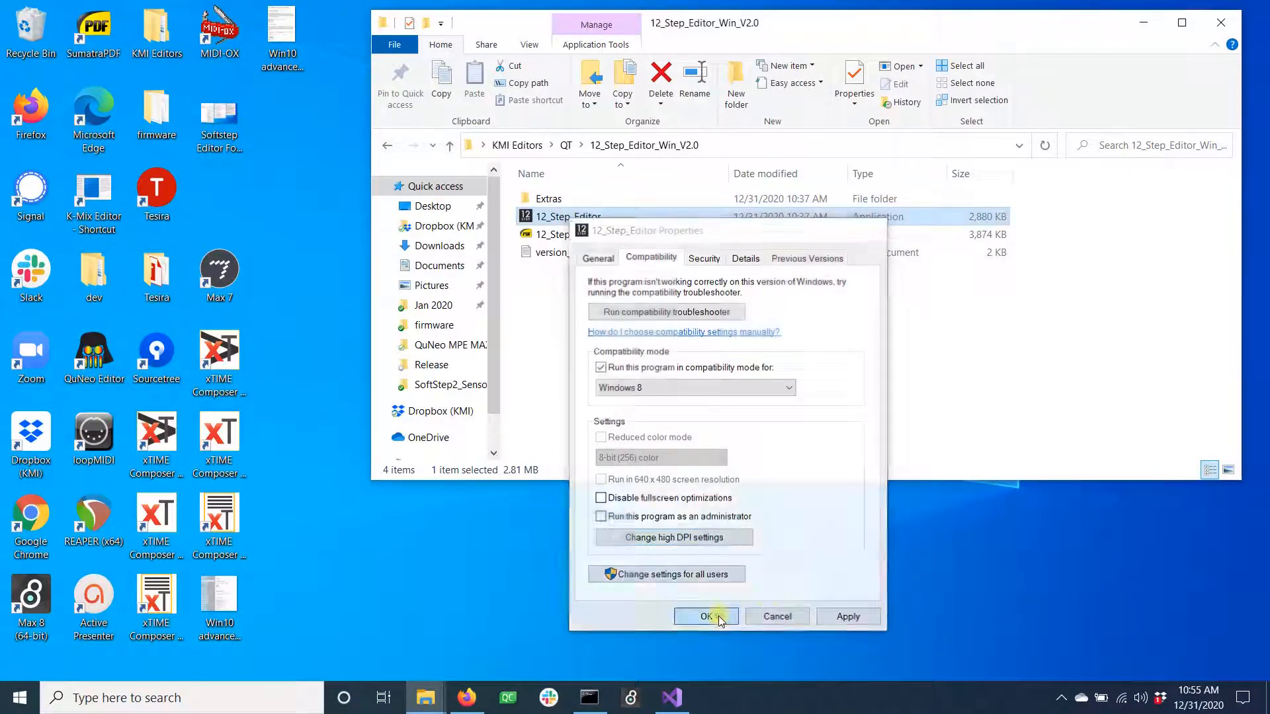
left_click(706, 616)
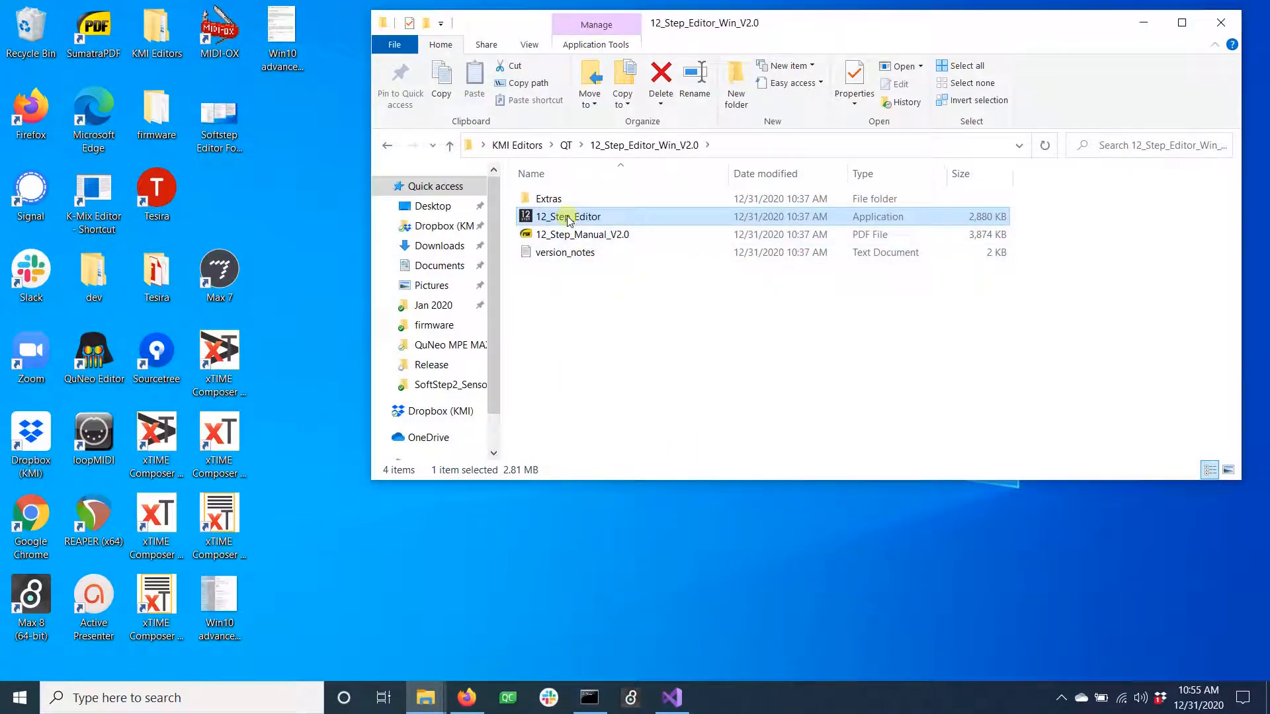
double_click(565, 218)
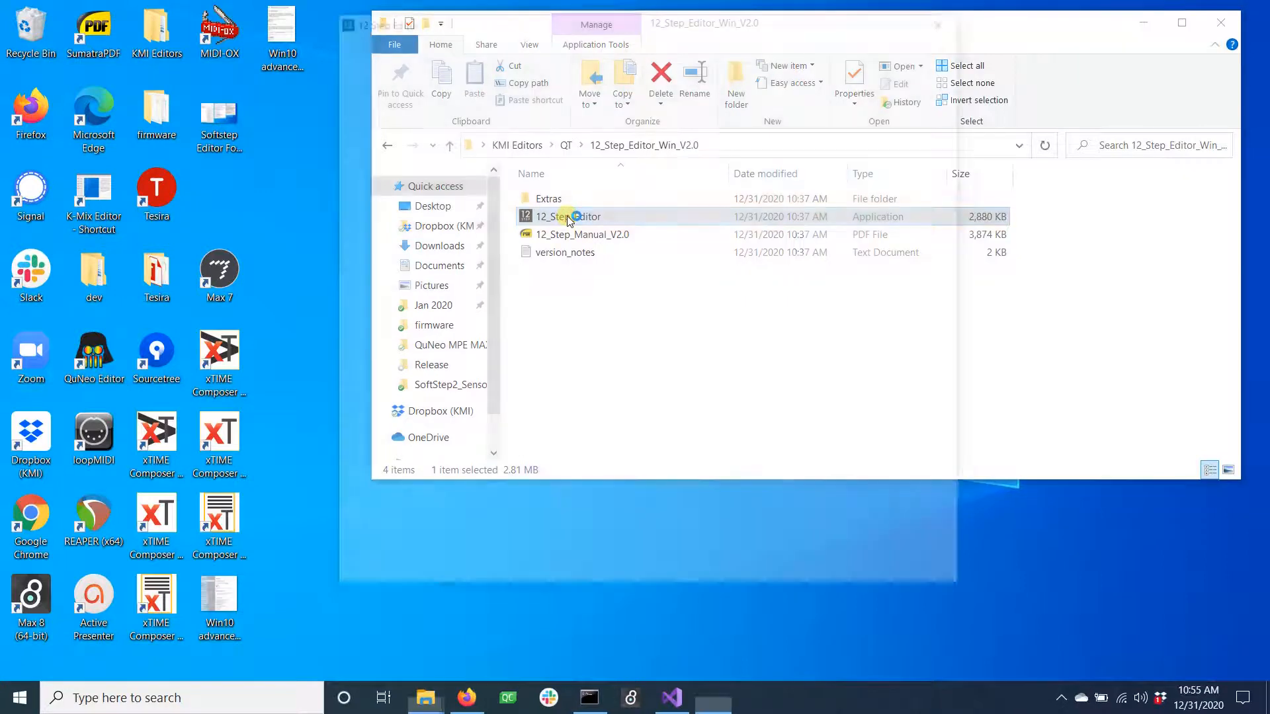
Step: Open the enlarged editor, add a note to key 48 C2, and view MIDI Parameters
double_click(566, 216)
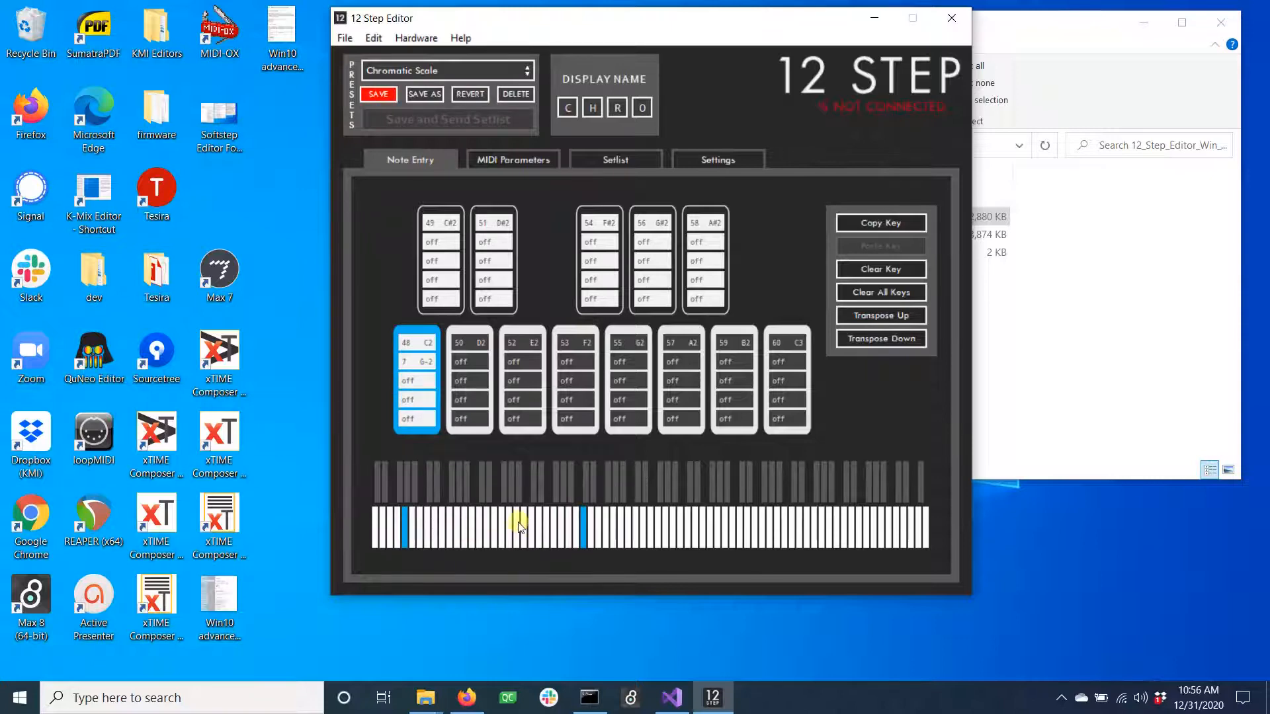
left_click(507, 484)
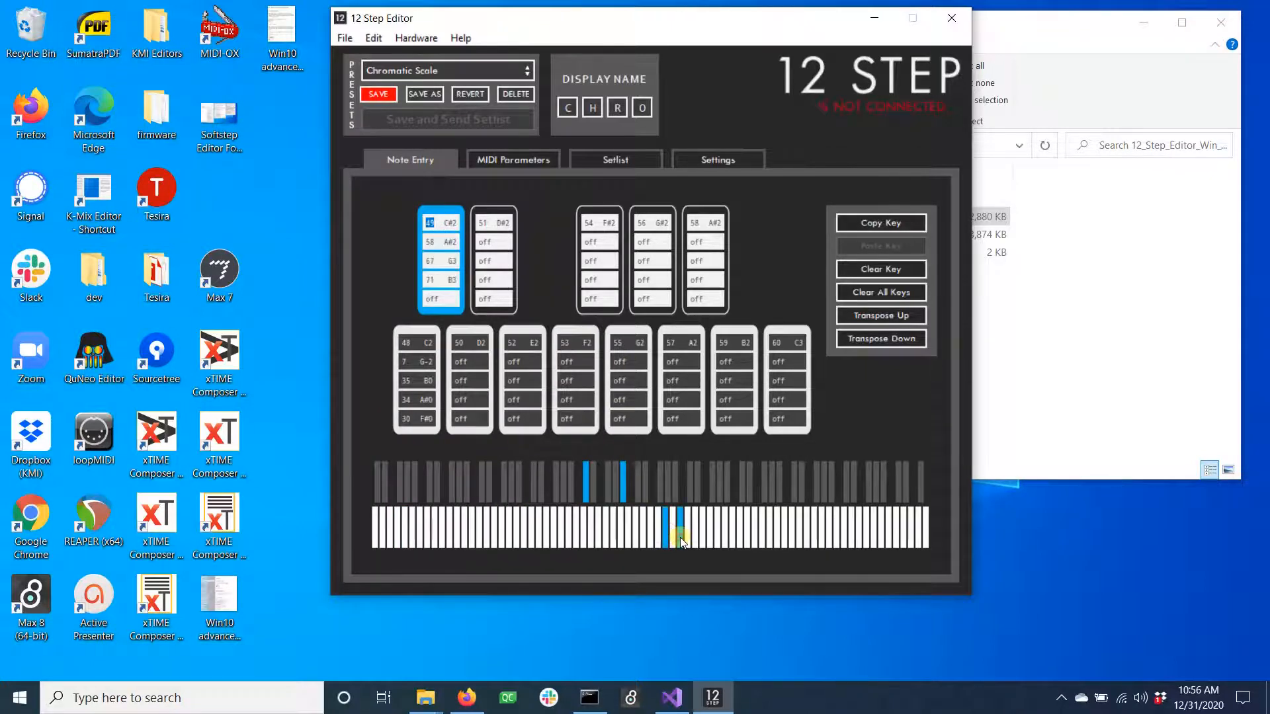
left_click(512, 160)
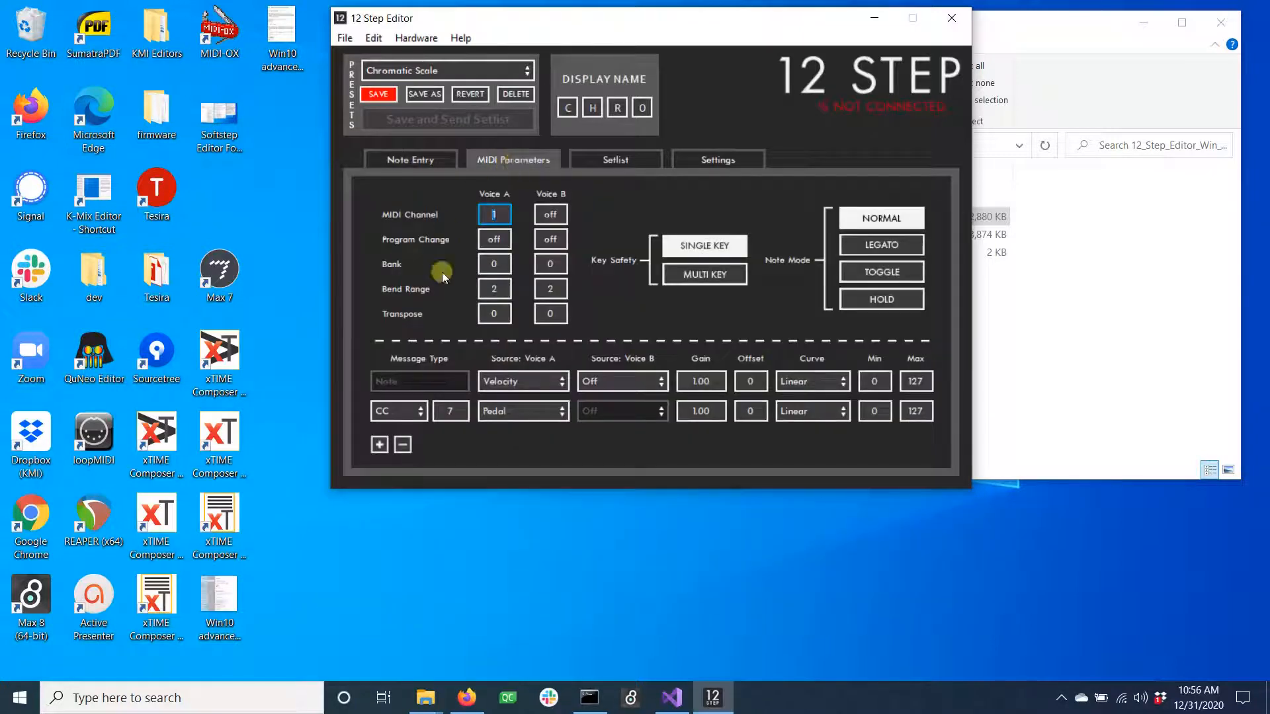
Step: Browse the Voice A source options, view the Setlist and Settings pages, and return to Note Entry
left_click(523, 381)
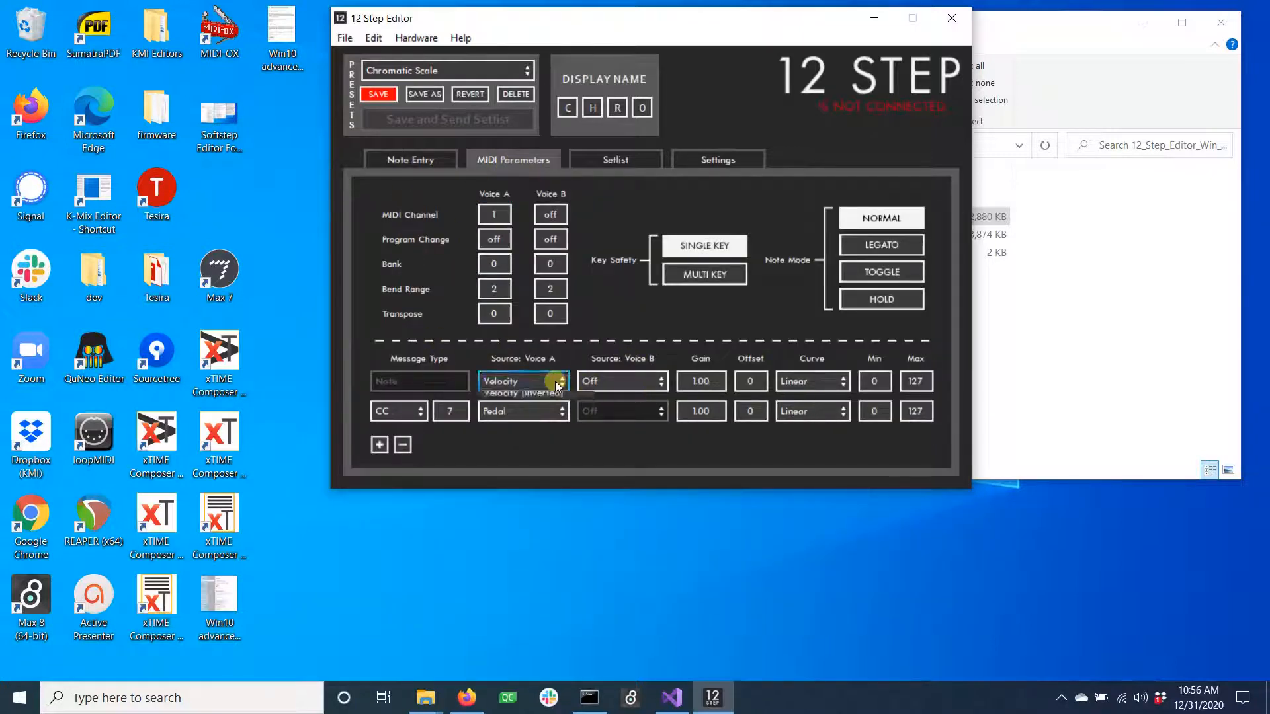
left_click(615, 159)
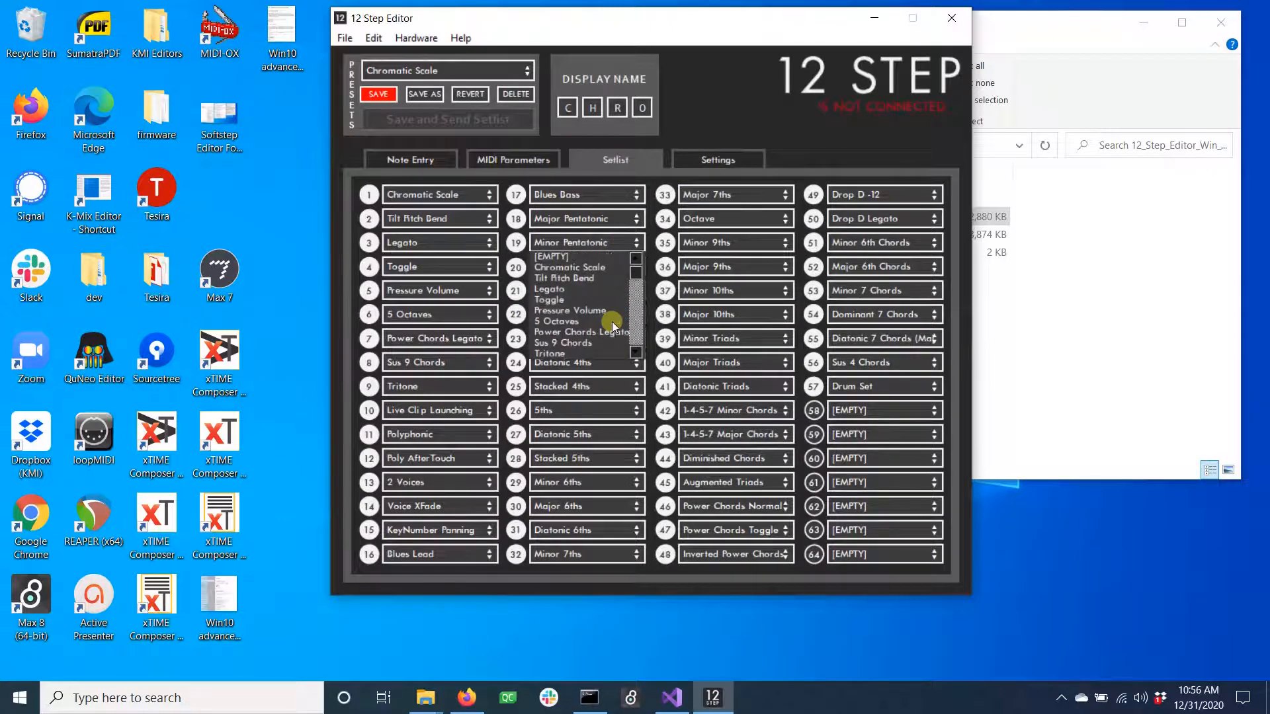
left_click(718, 159)
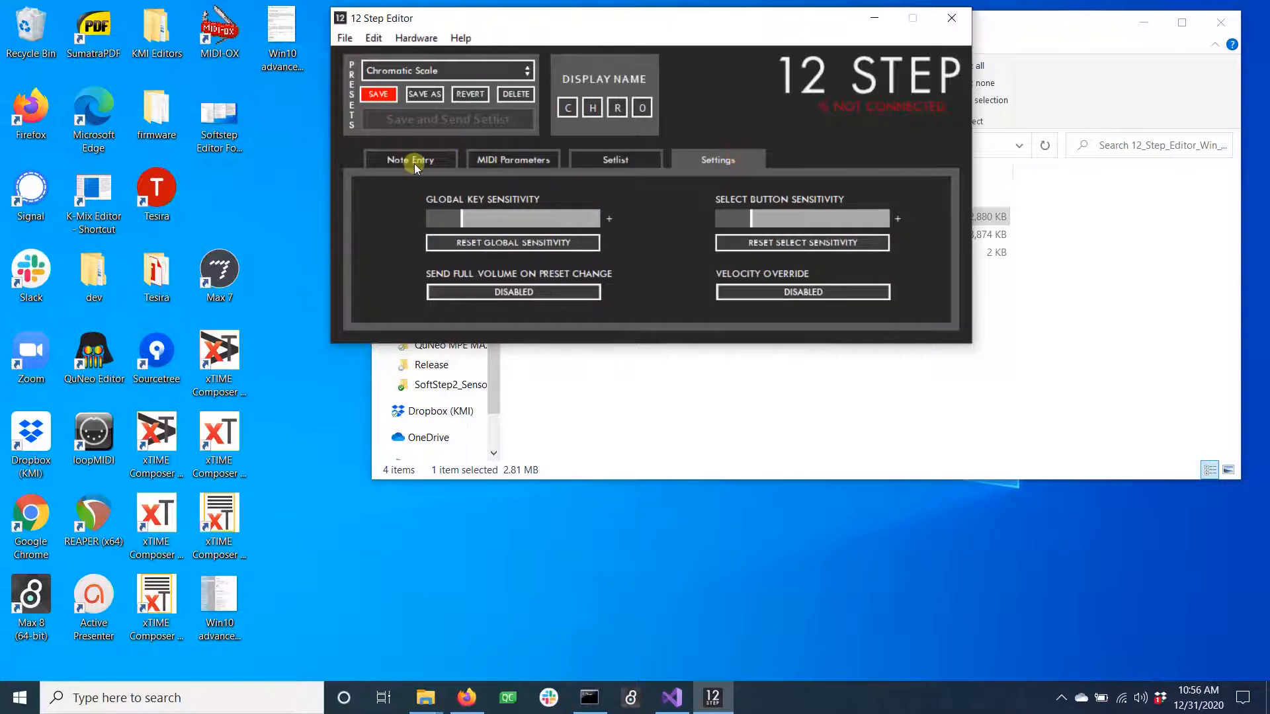
left_click(411, 160)
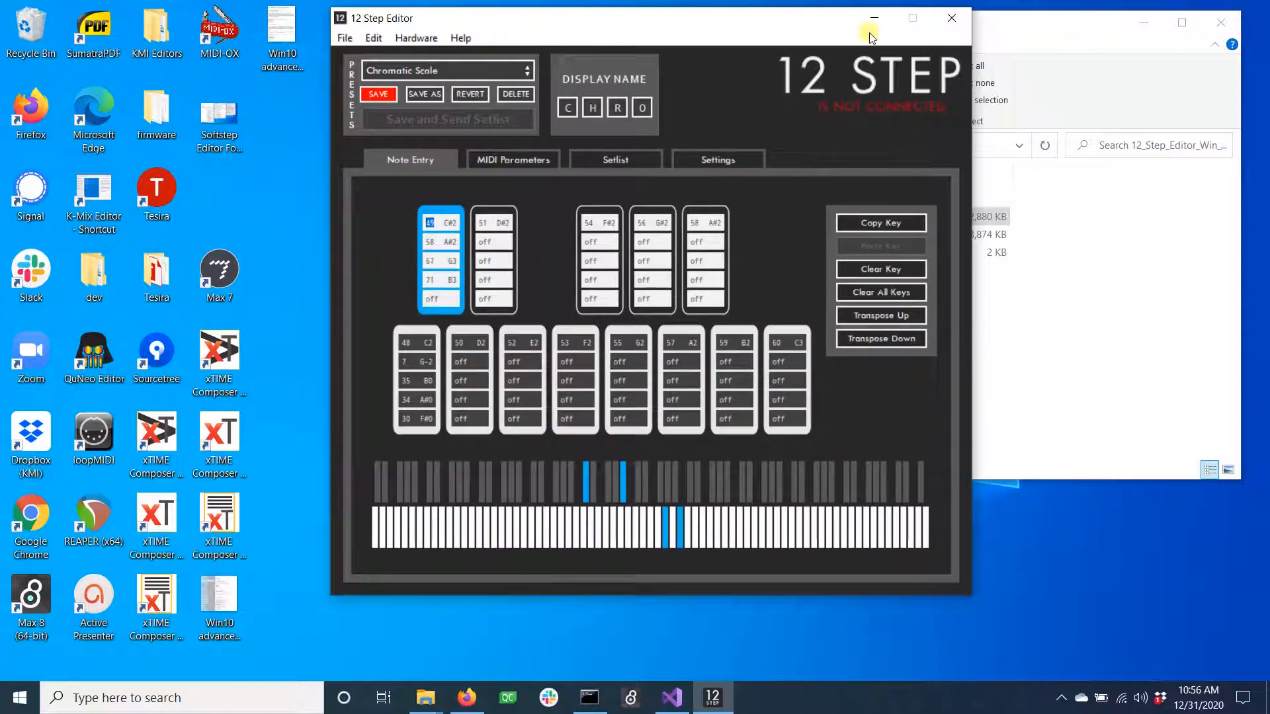
mouse_move(925, 43)
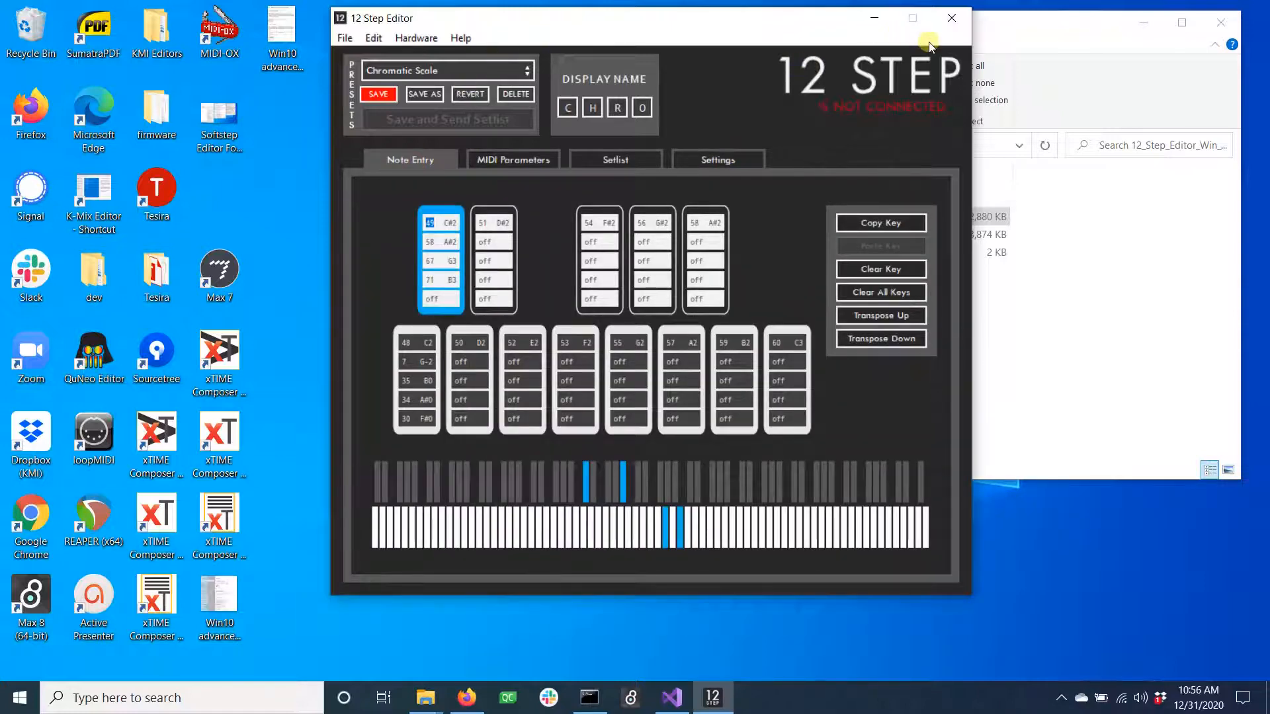